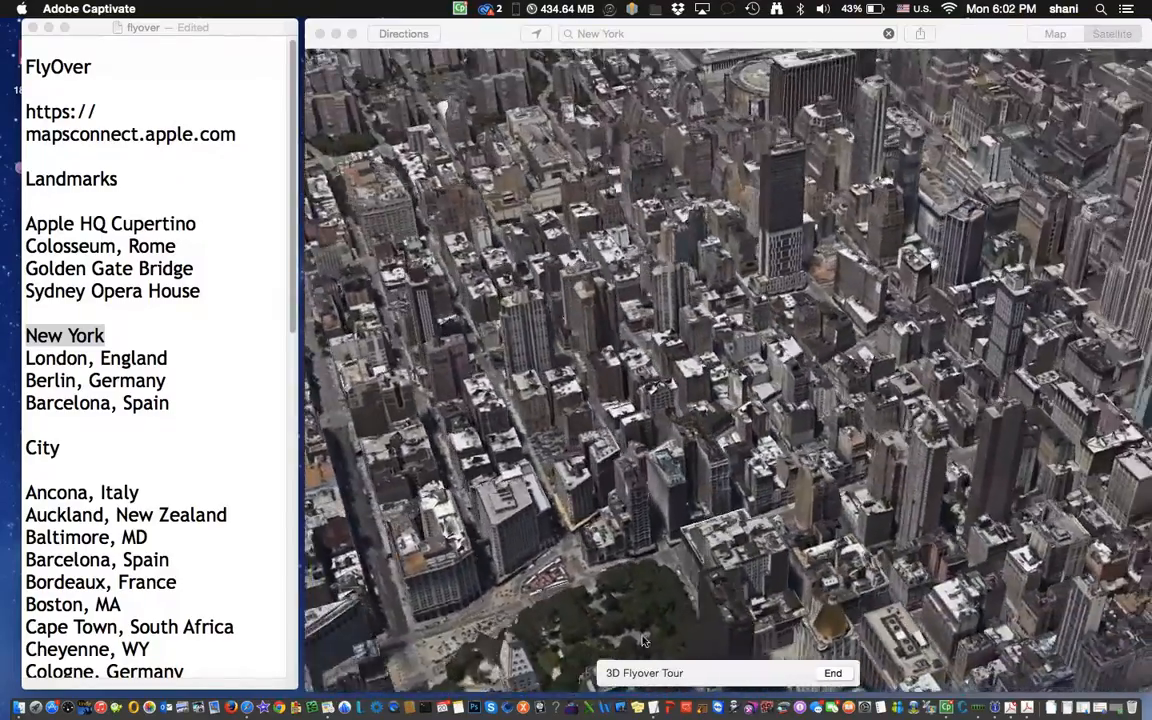
- Let the New York flyover pass the Empire State Building, then end it over Central Park
scroll(down, 3)
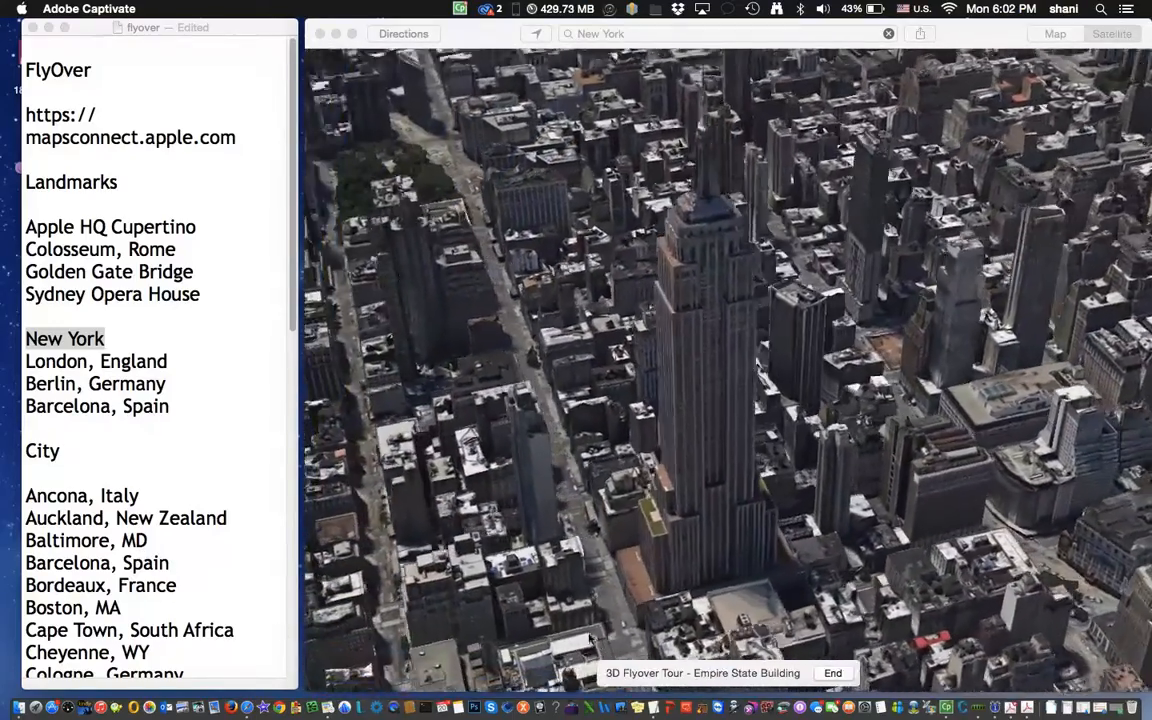
click(832, 672)
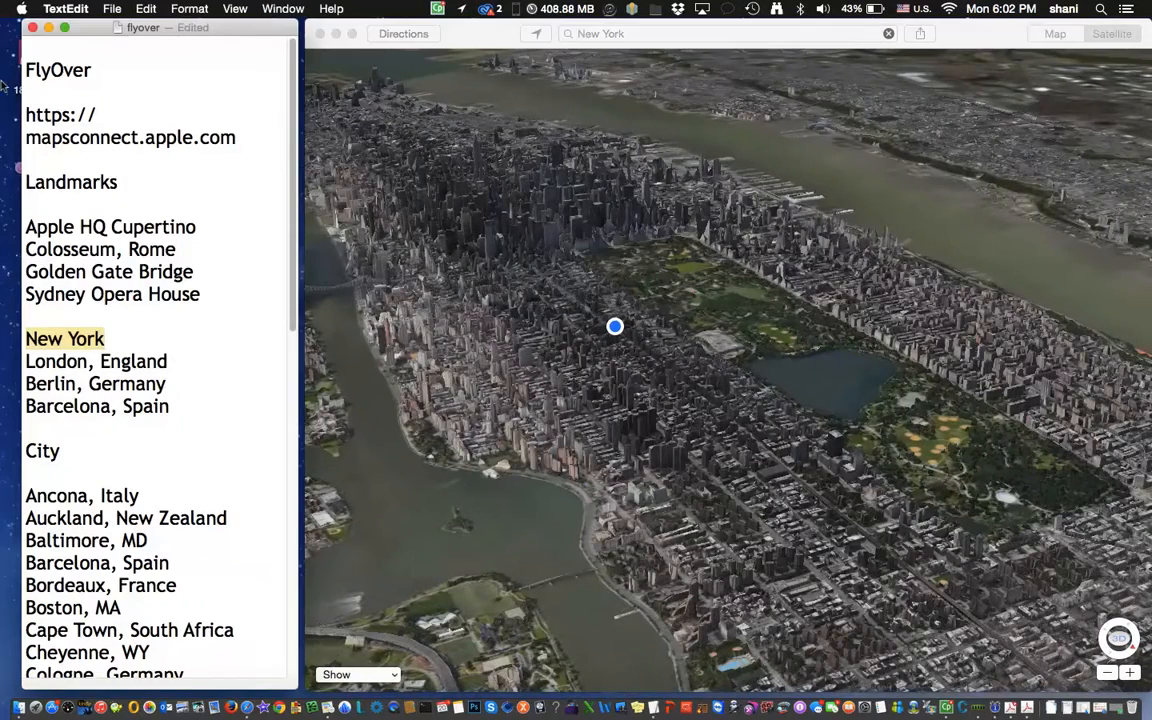
- Open Finder's Go menu of folder shortcuts and dismiss it without choosing one
click(208, 8)
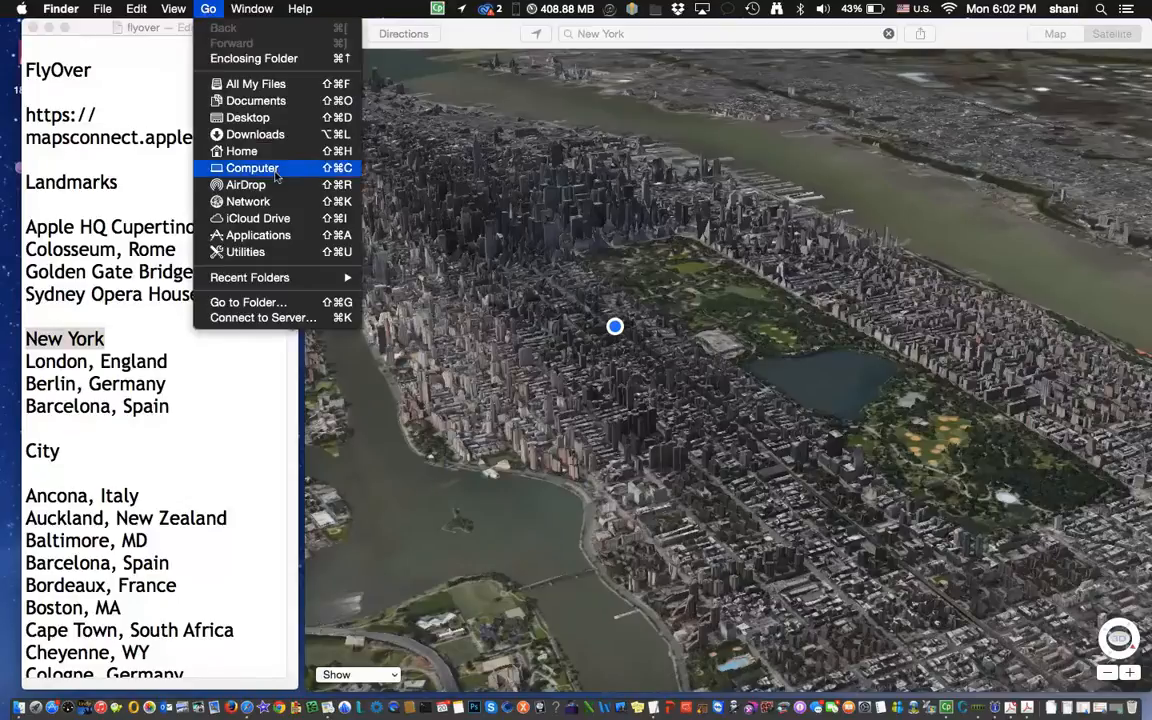
click(258, 236)
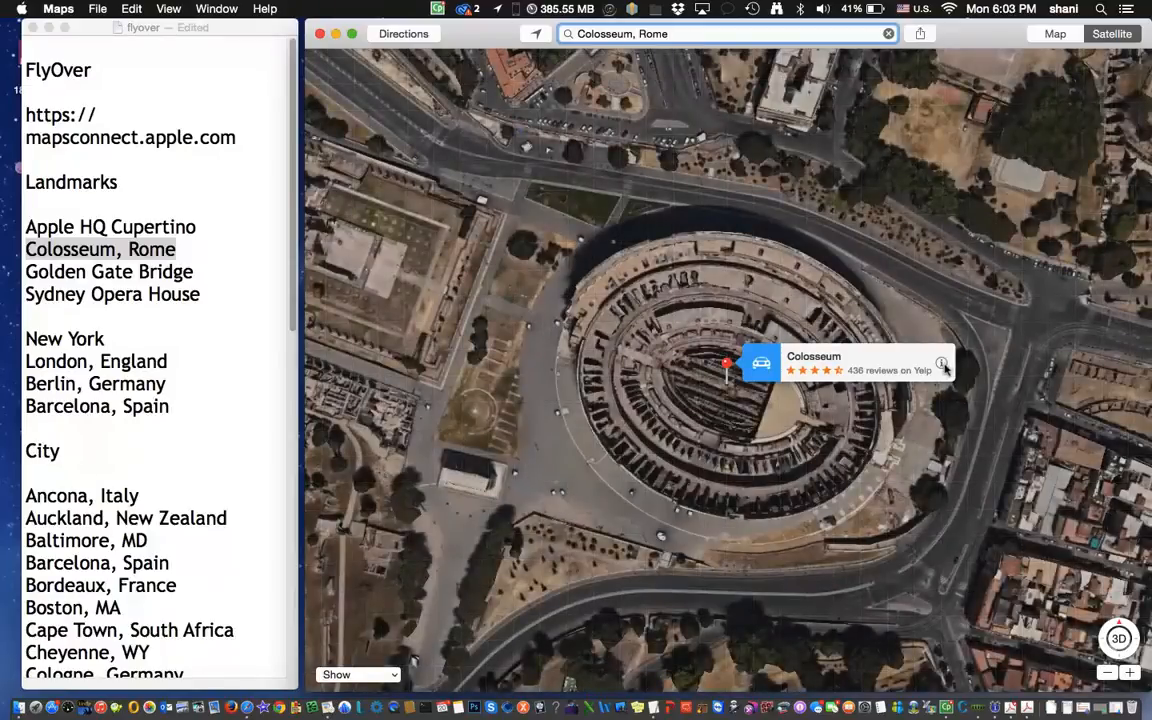
- Start the Colosseum flyover tour from its place card and close the card to watch it
click(940, 364)
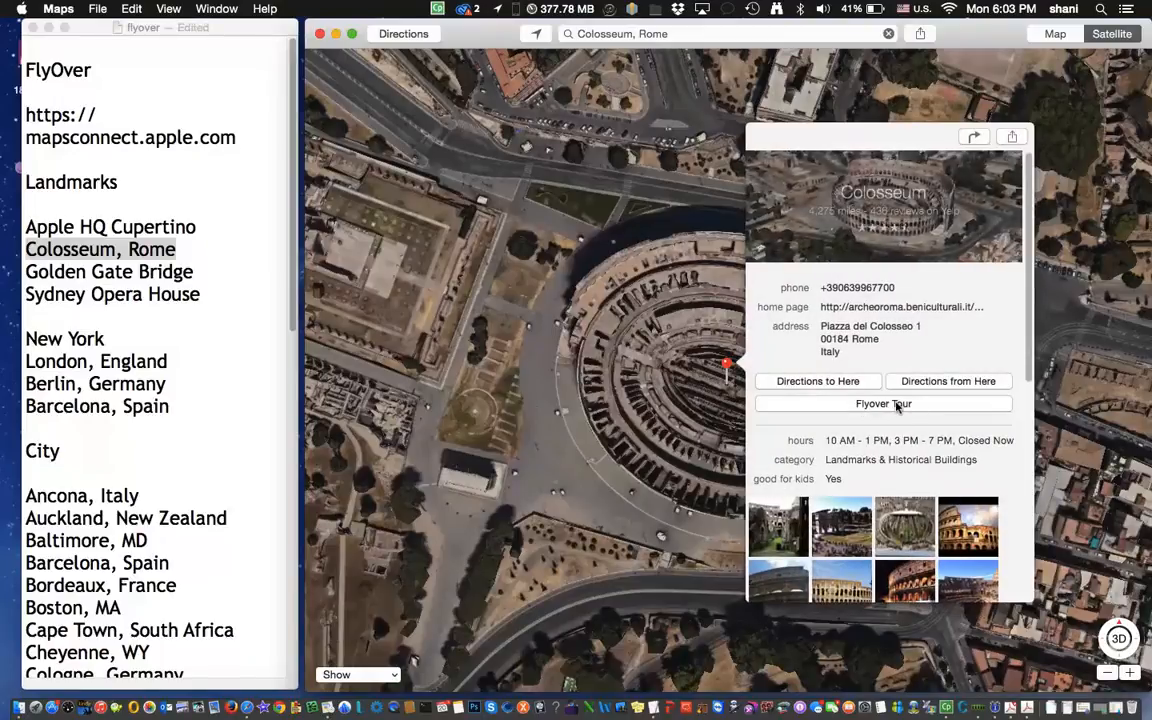
click(884, 404)
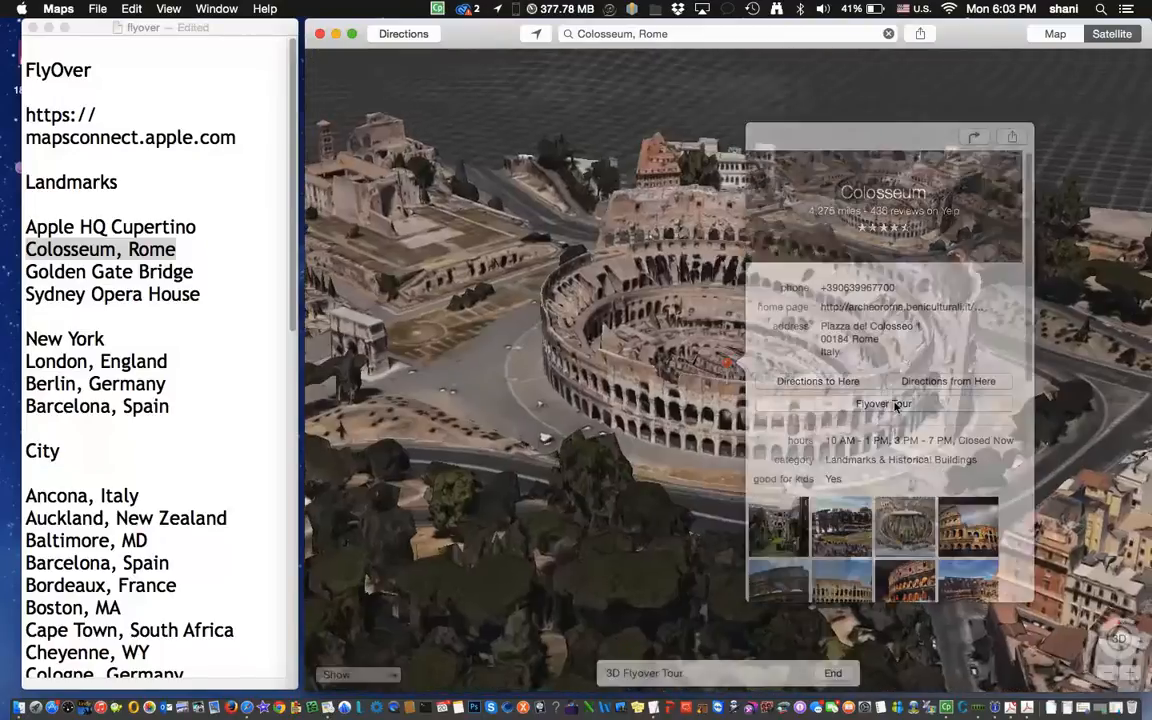
click(884, 404)
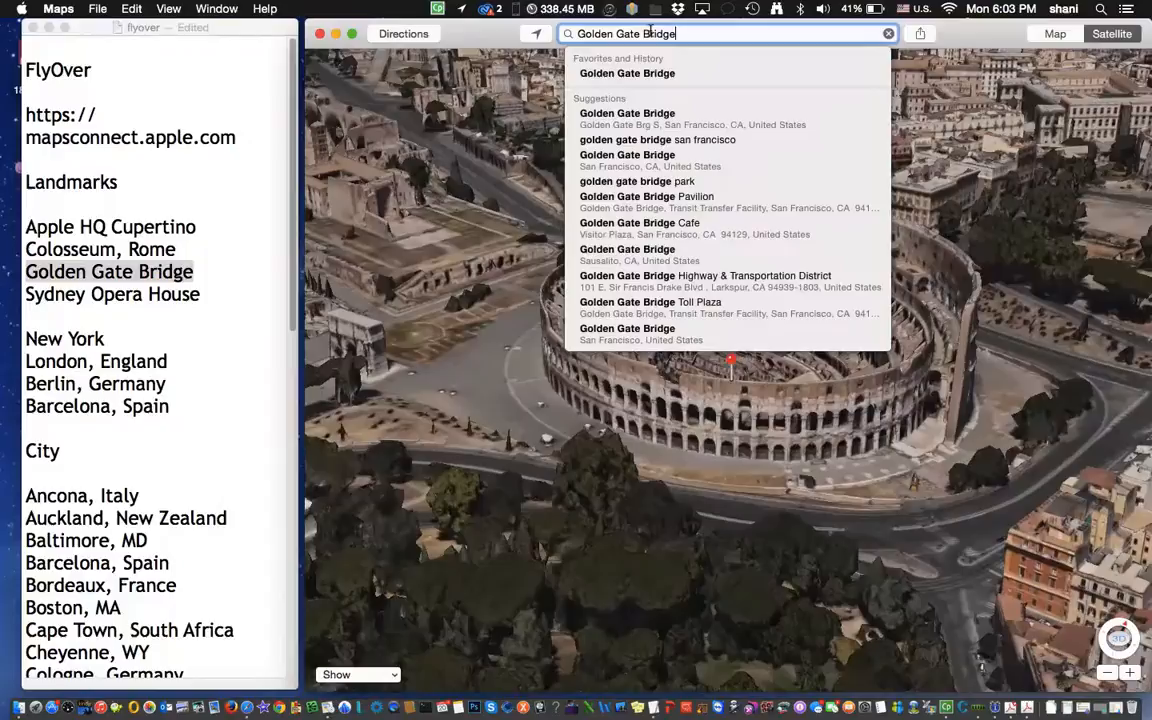
- Pick the Golden Gate Bridge suggestion and start its 3D flyover tour
click(628, 72)
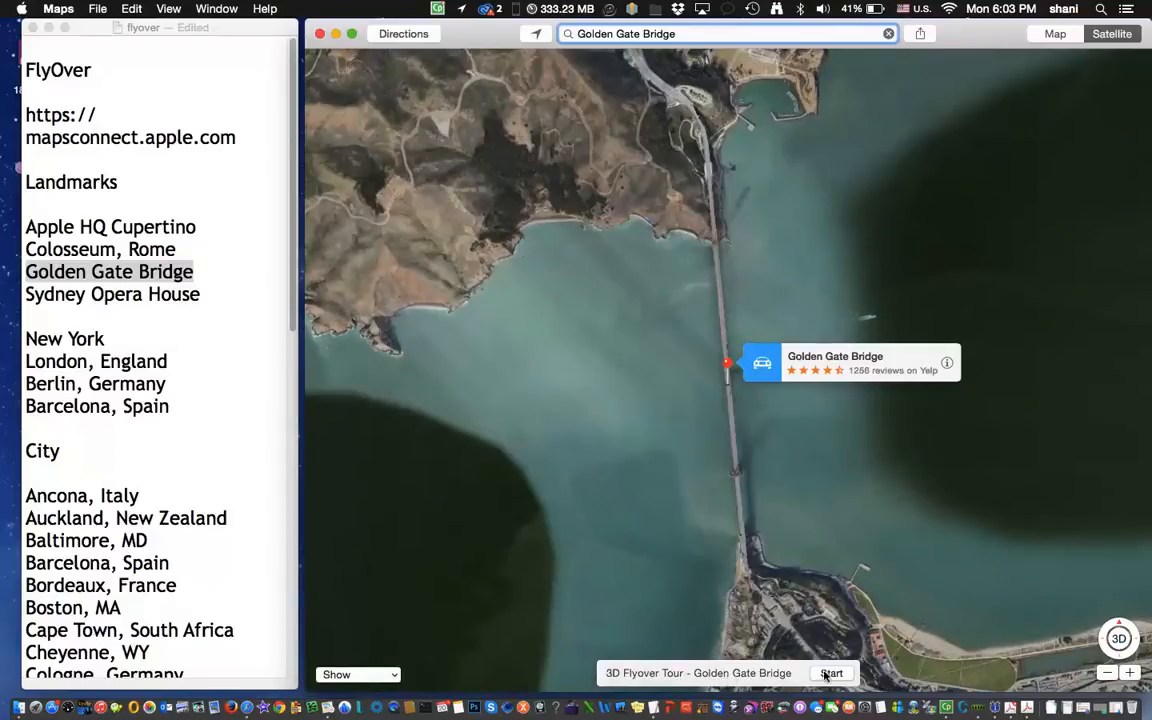
click(832, 672)
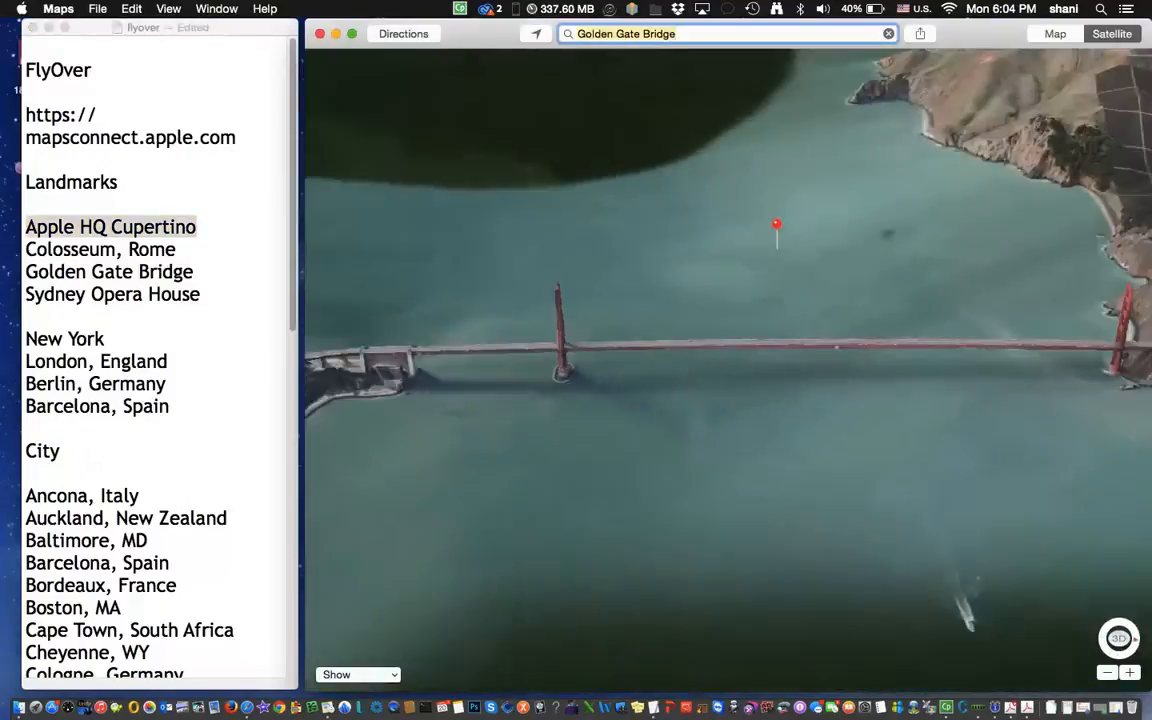
- Search Maps for 'Apple HQ Cupertino'
text(Apple HQ Cupertino)
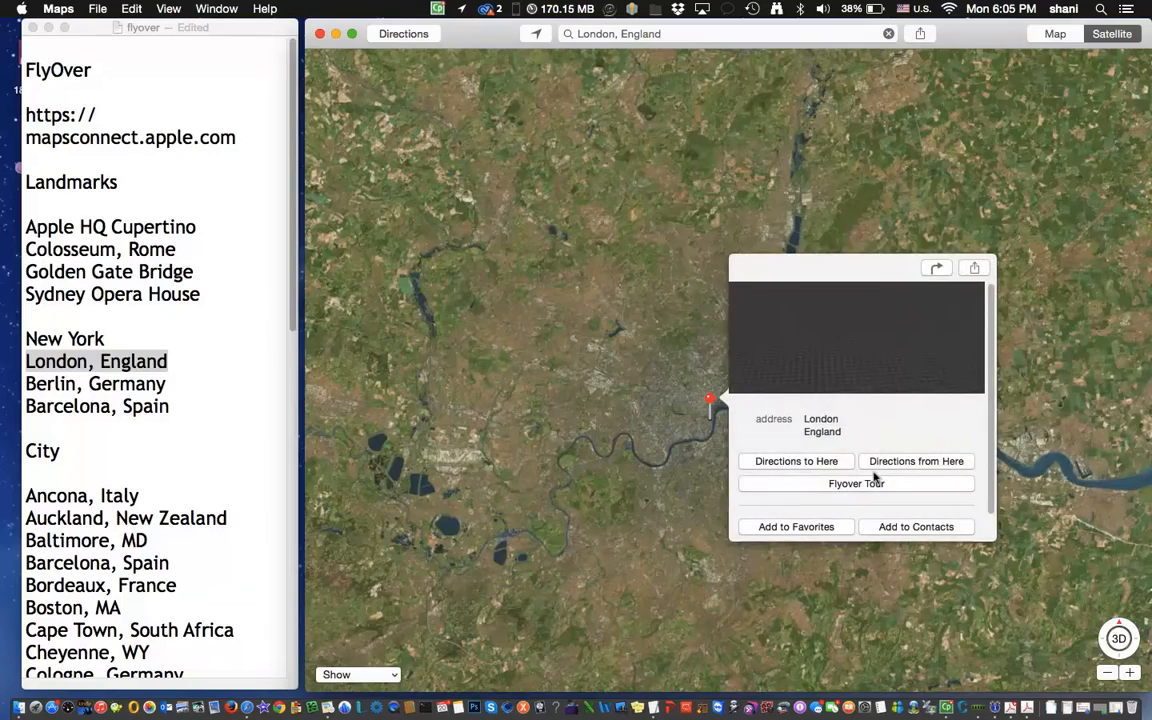
- Start London's flyover tour from its info card, passing the London Eye
click(856, 482)
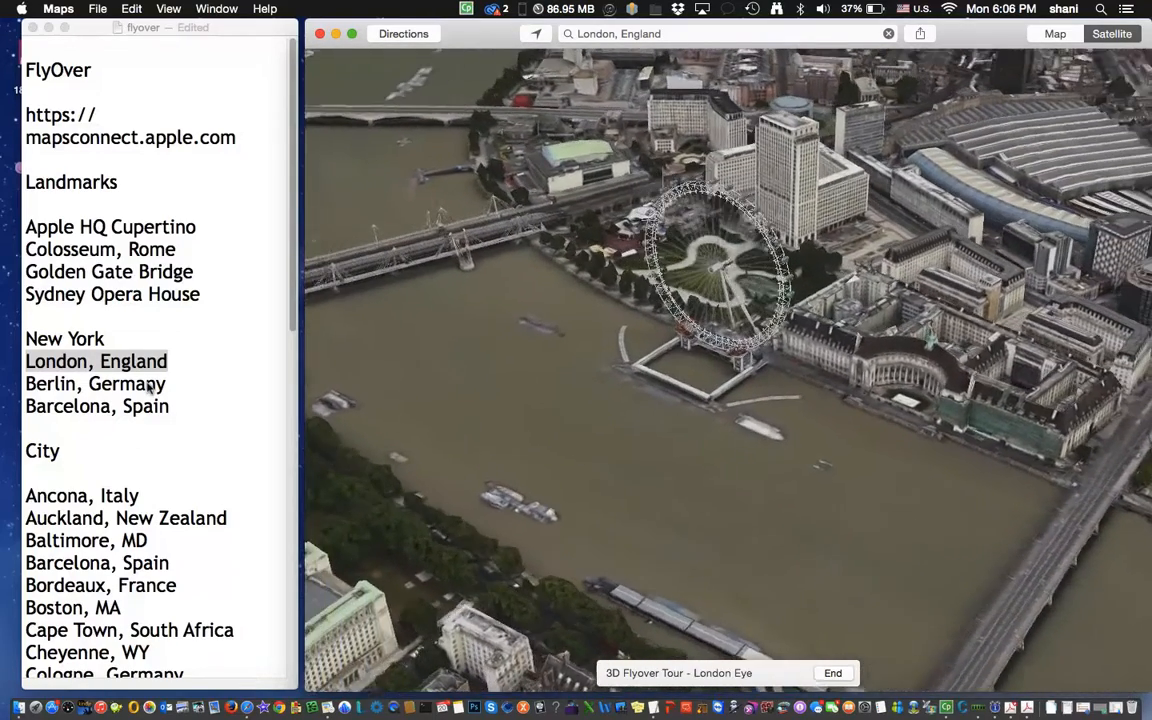
- Take 'Barcelona, Spain' from the notes into Maps and start its flyover tour
click(170, 406)
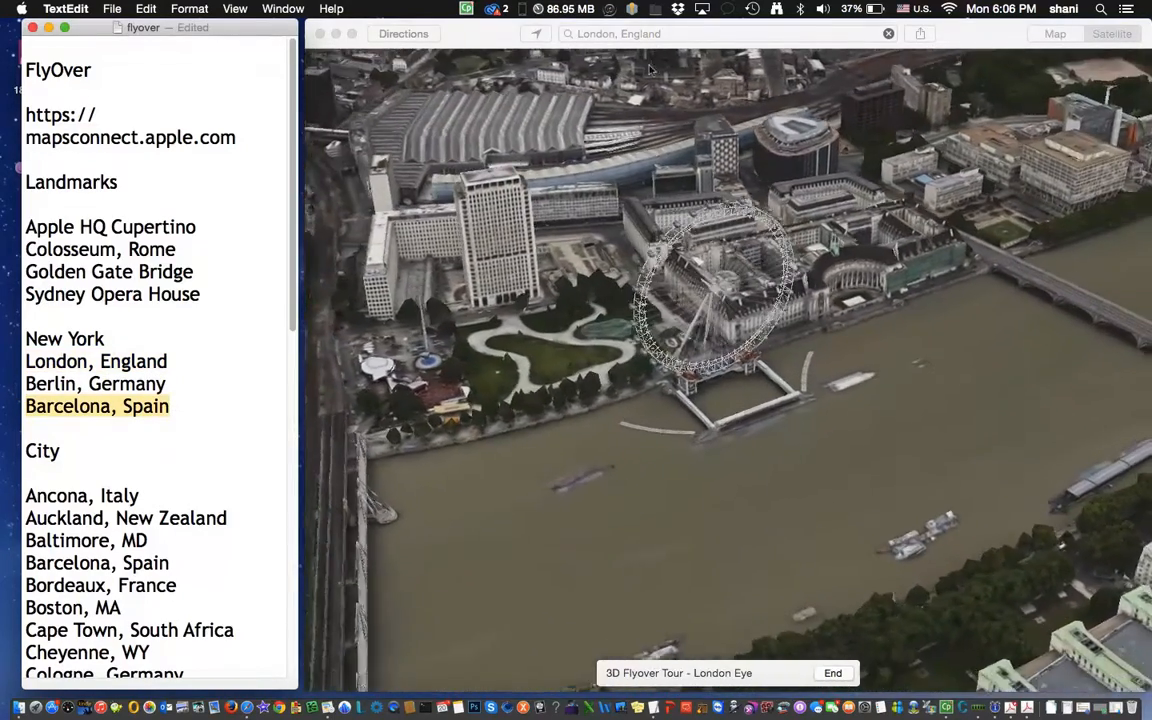
click(720, 32)
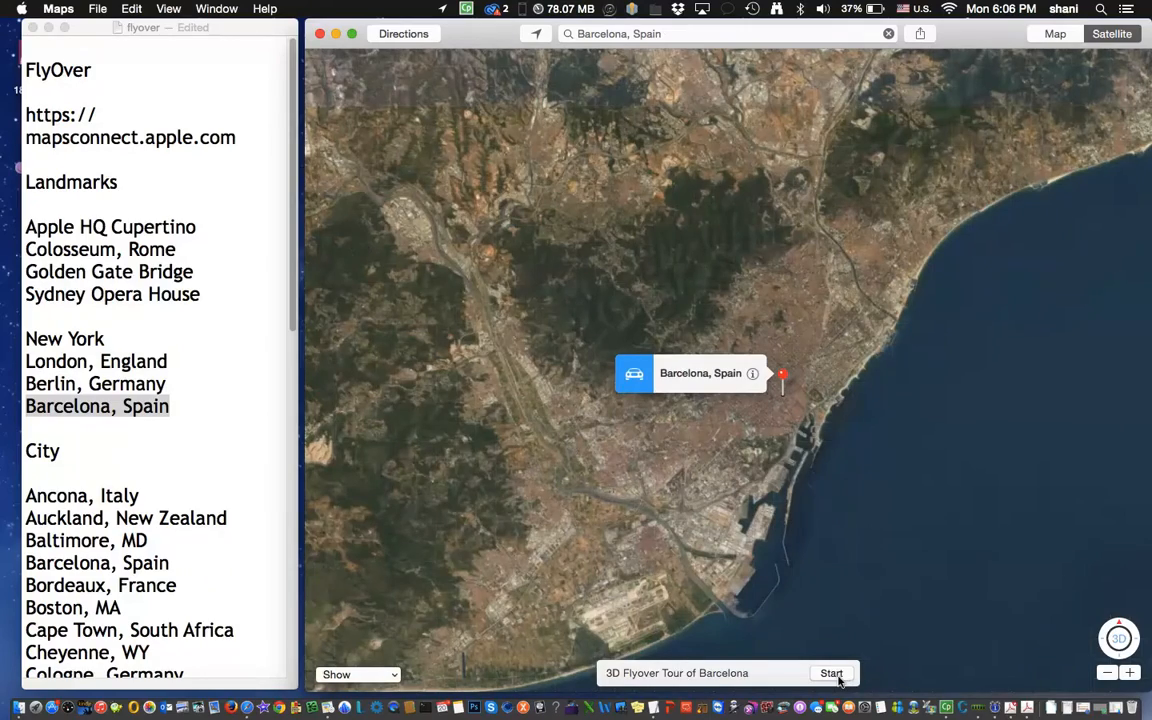
click(832, 672)
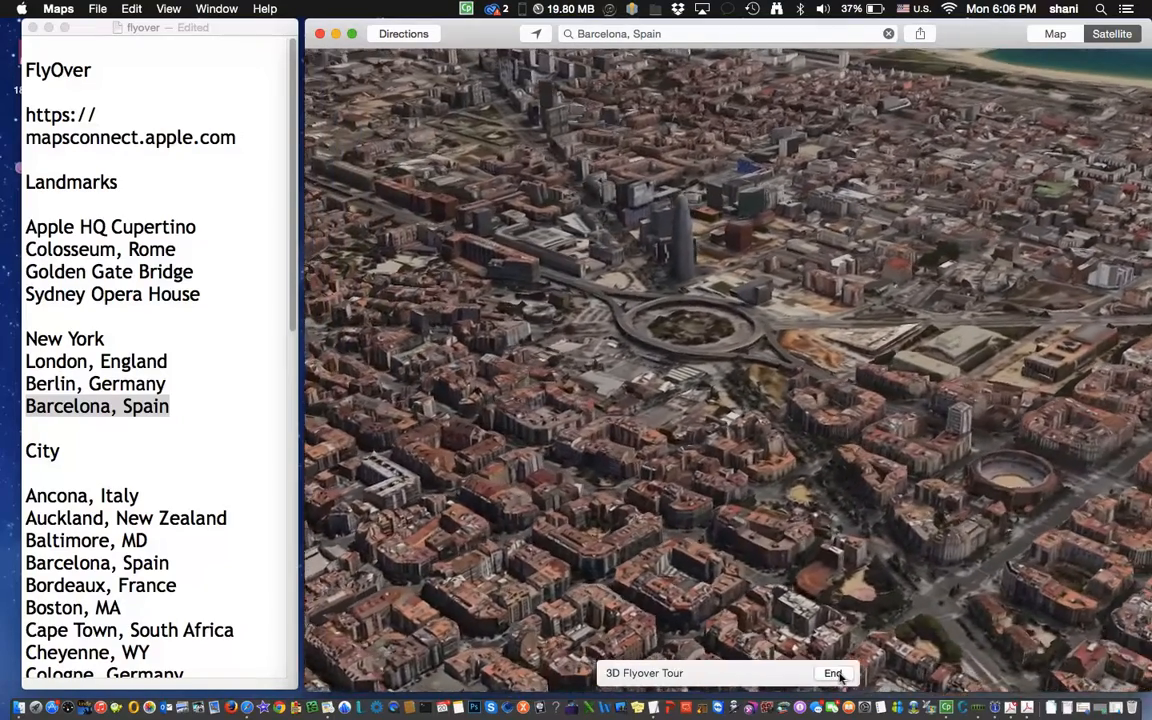
- End the Barcelona tour and zoom out to the whole-globe view
click(832, 672)
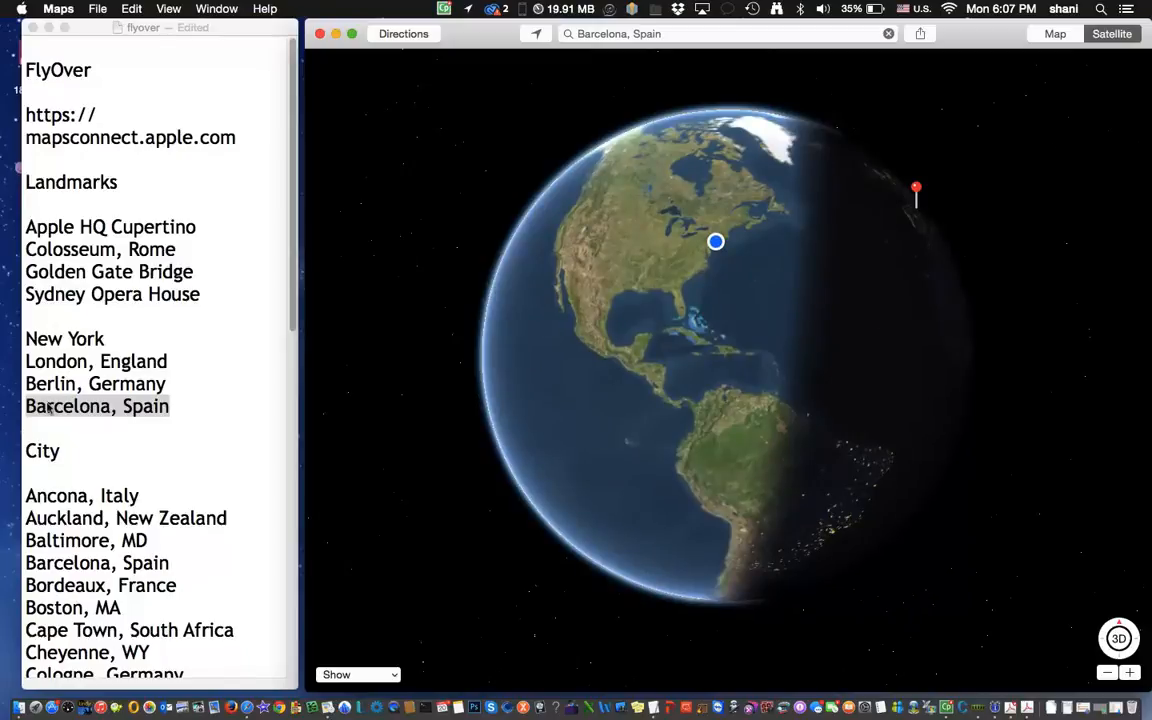
scroll(down, 3)
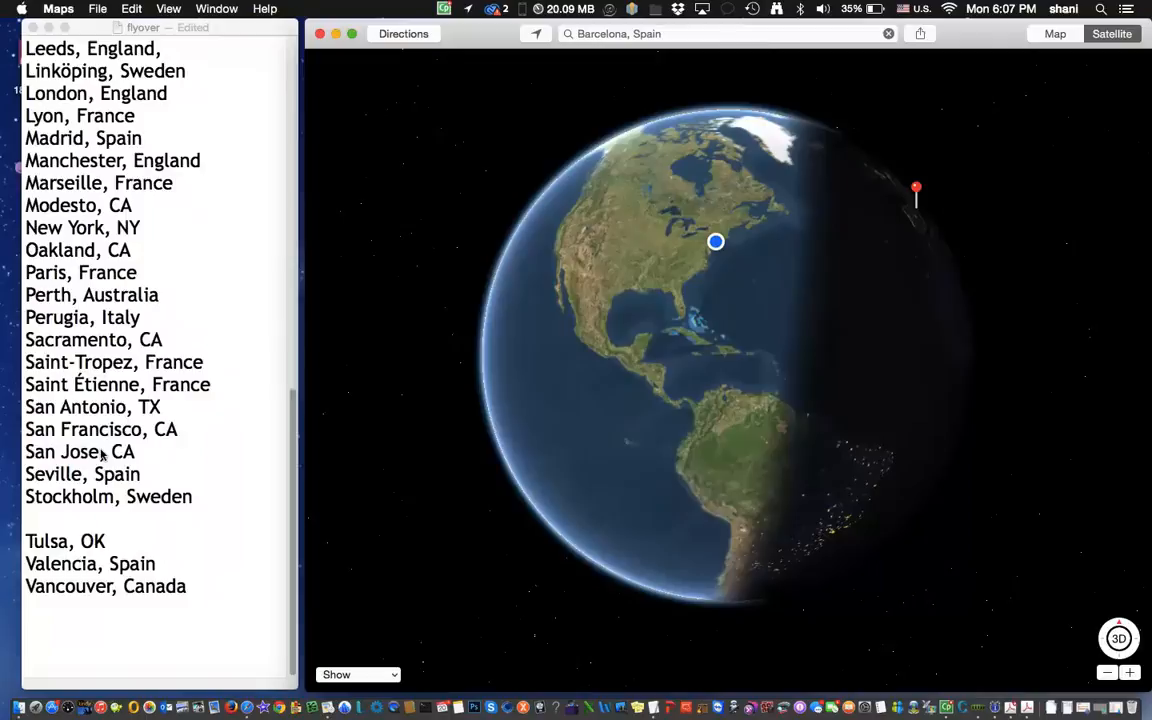